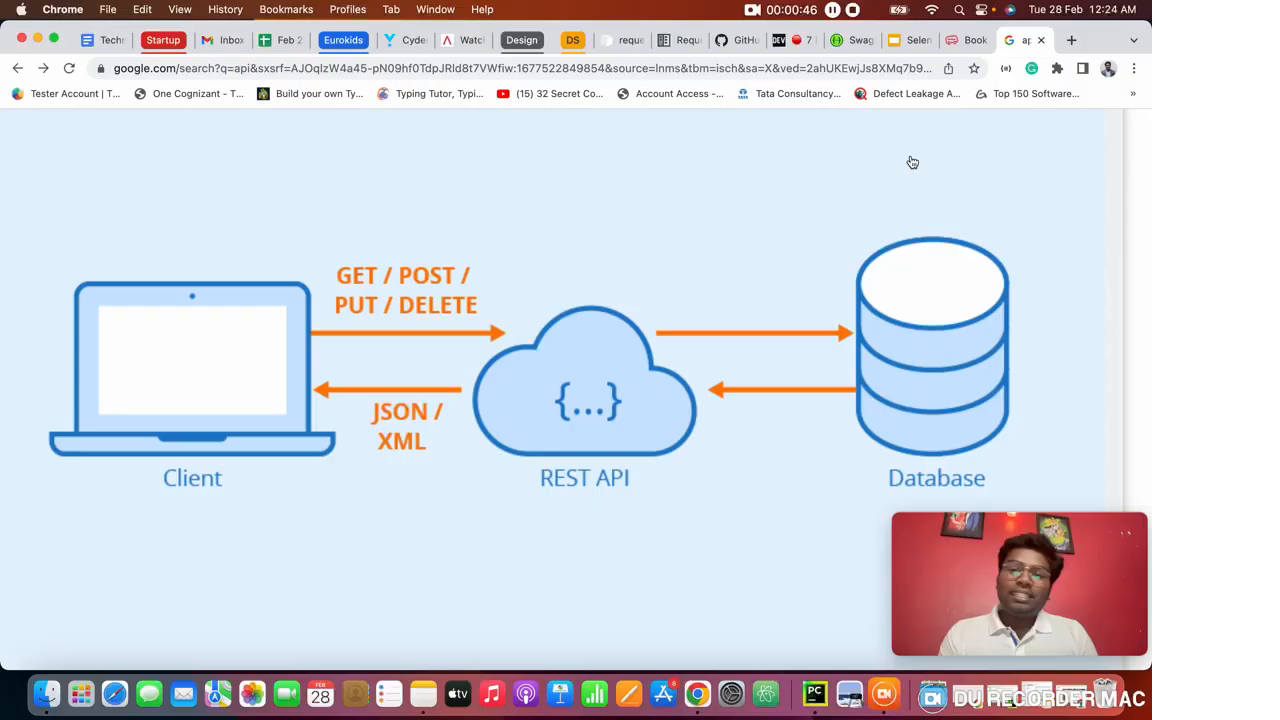
mouse_move(896, 178)
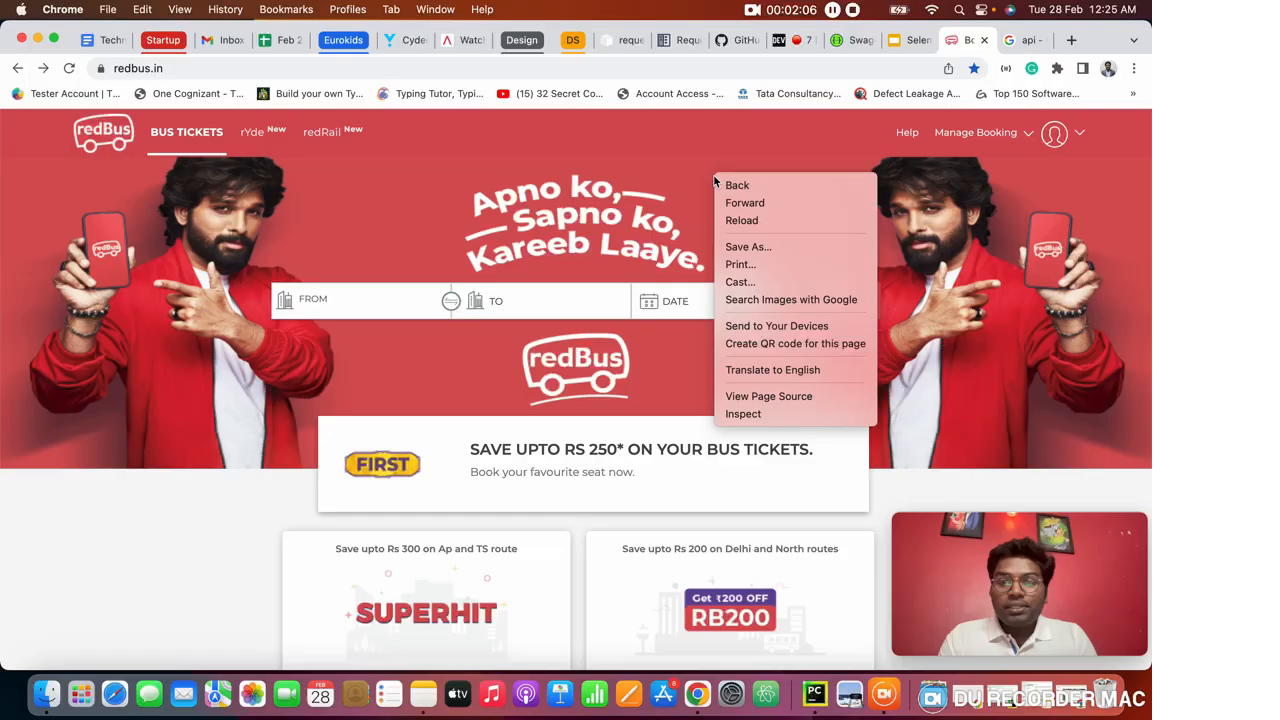
mouse_move(744, 414)
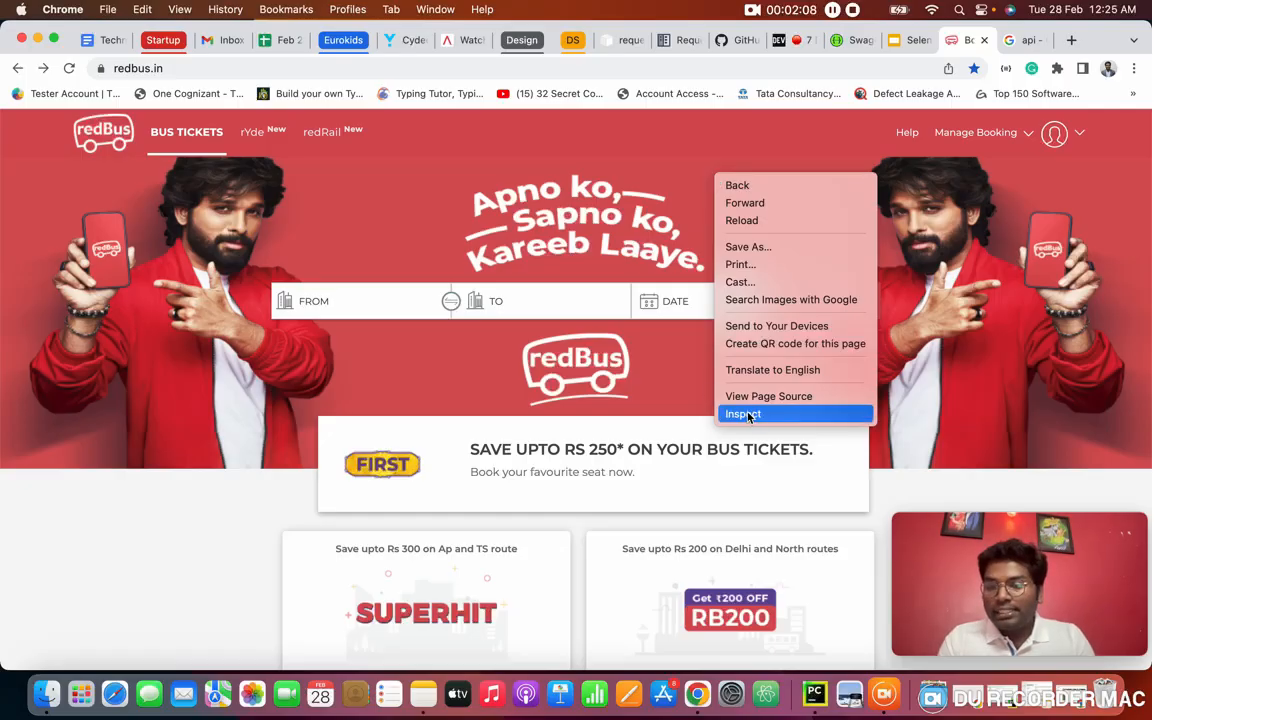
Inspect the redBus home page and show the Network panel filtered to Fetch/XHR requests.
click(744, 412)
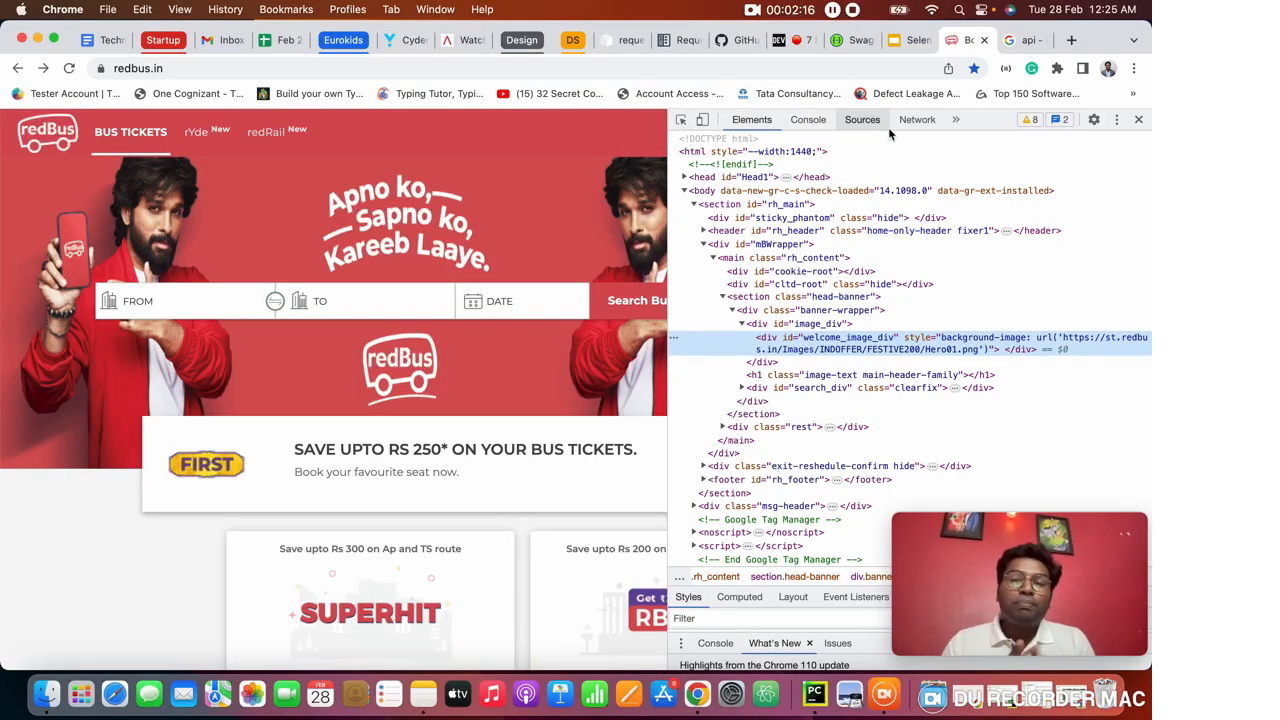
click(916, 120)
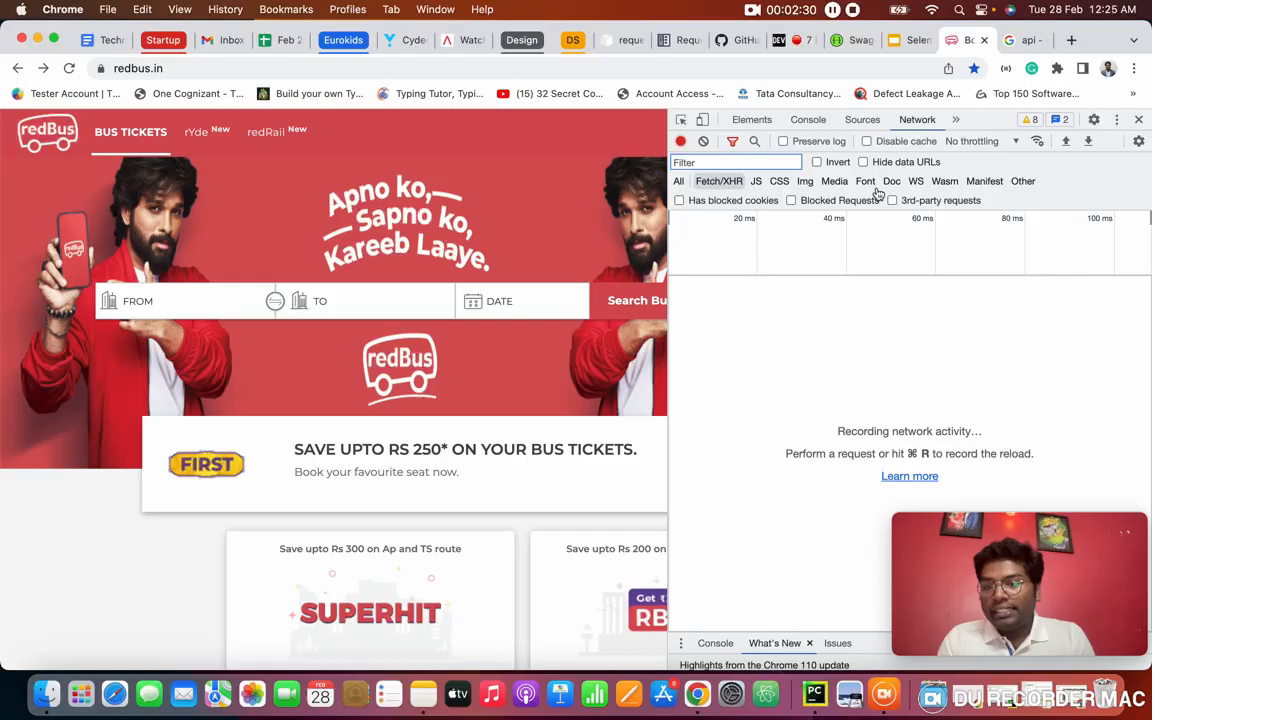
Enter Chennai as the departure city and Bangalore as the destination.
click(184, 300)
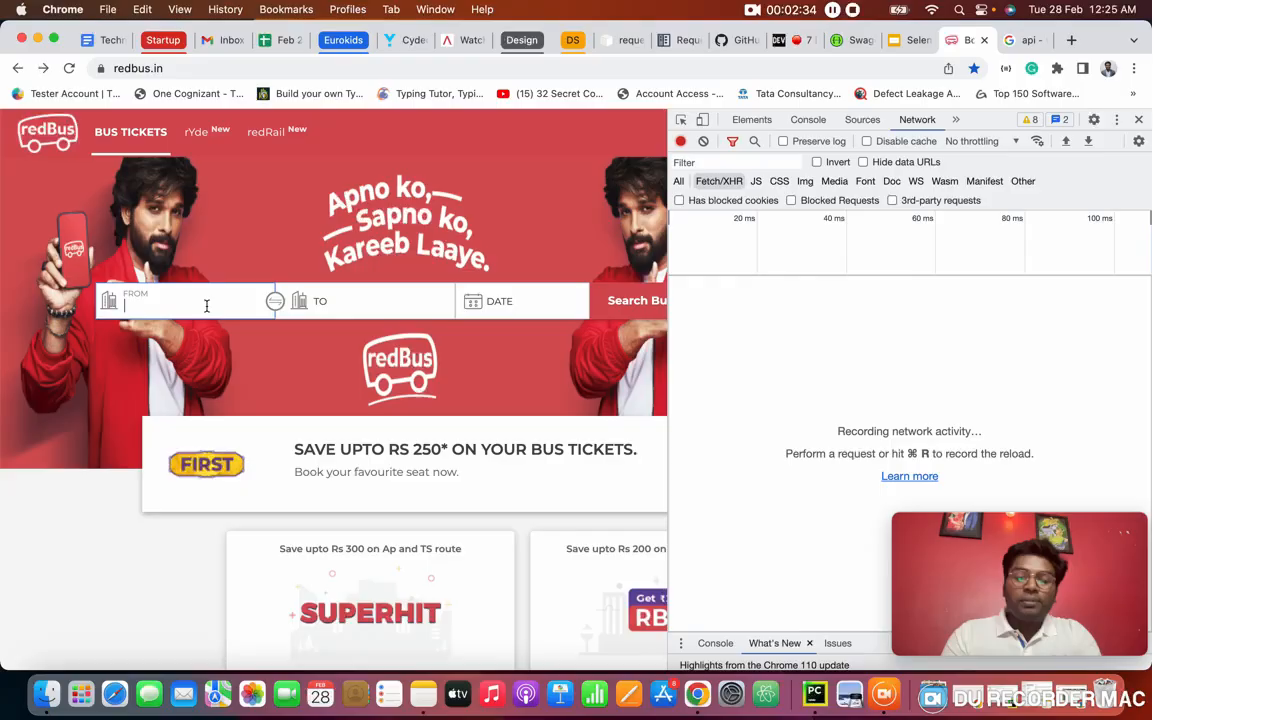
text(ce)
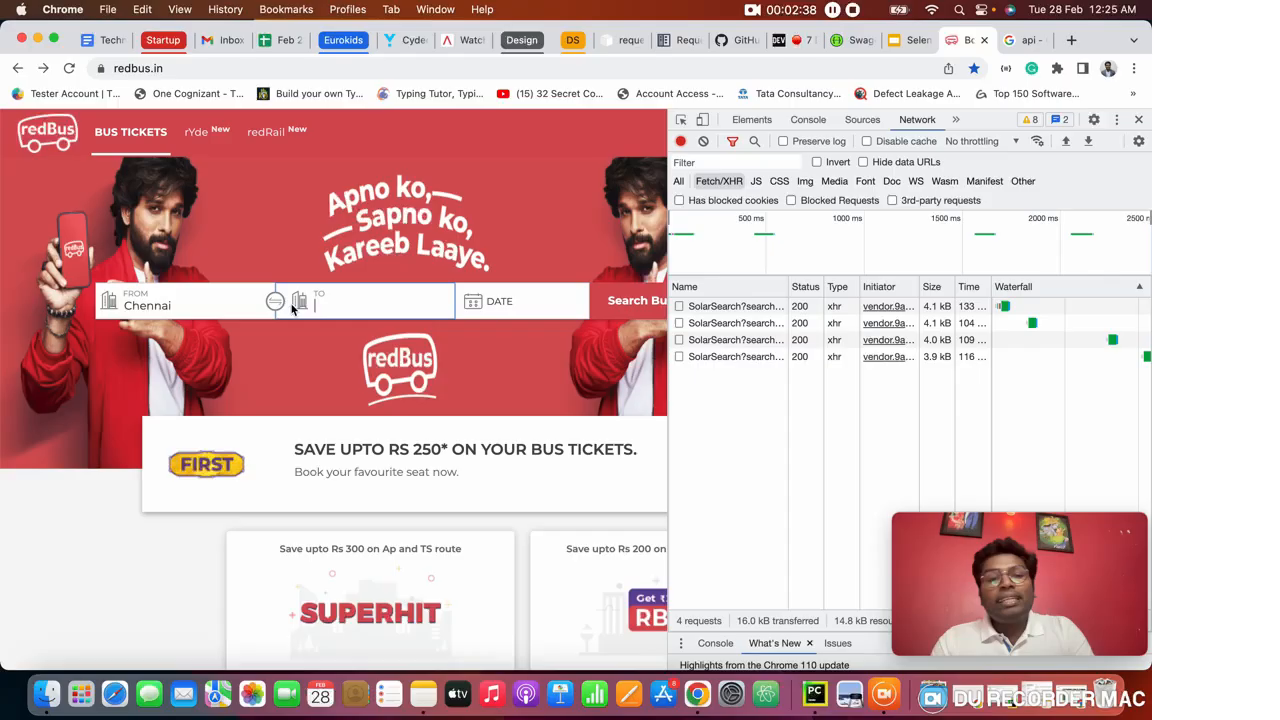
text(ban)
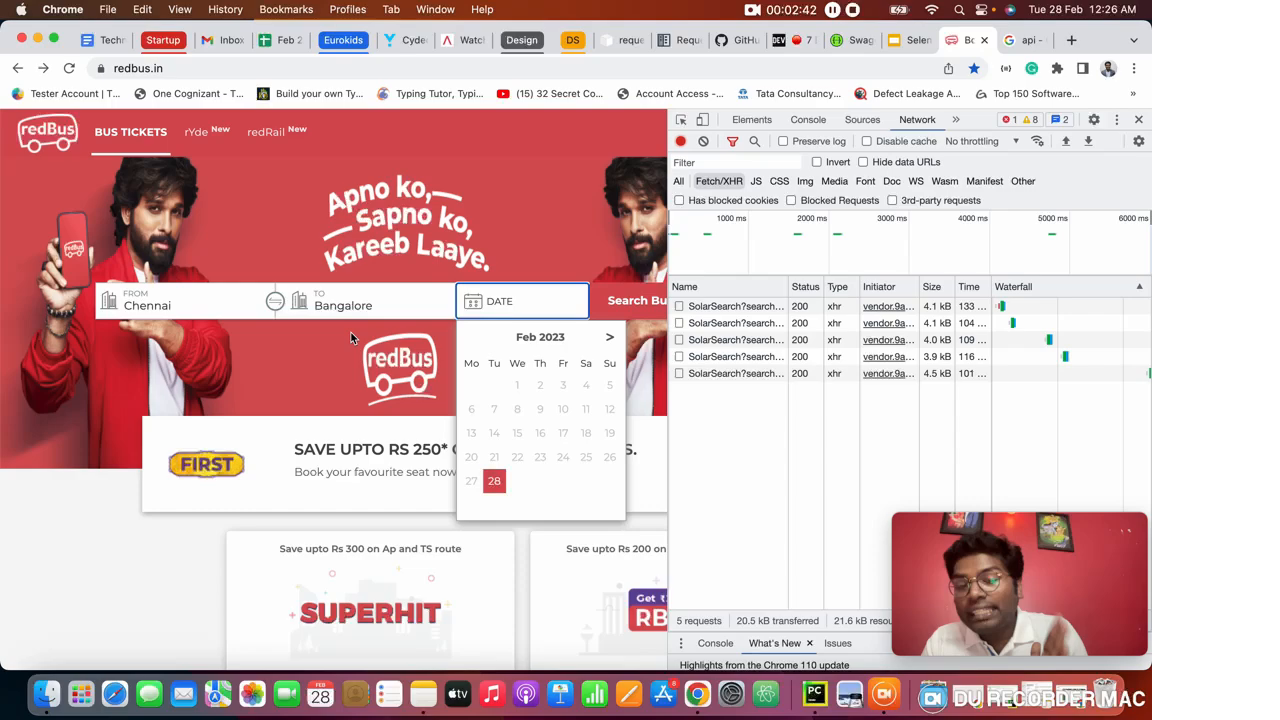
Choose 28 February as the travel date and search for buses, recording the API requests.
click(494, 480)
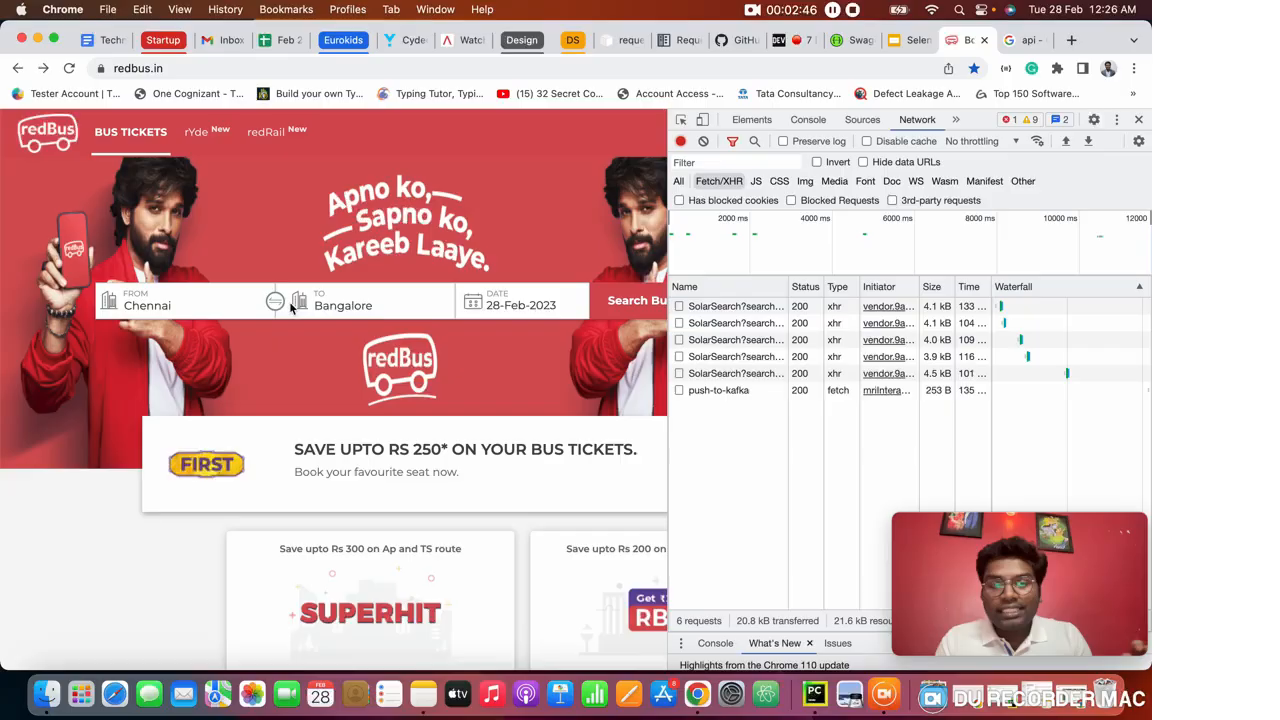
click(520, 304)
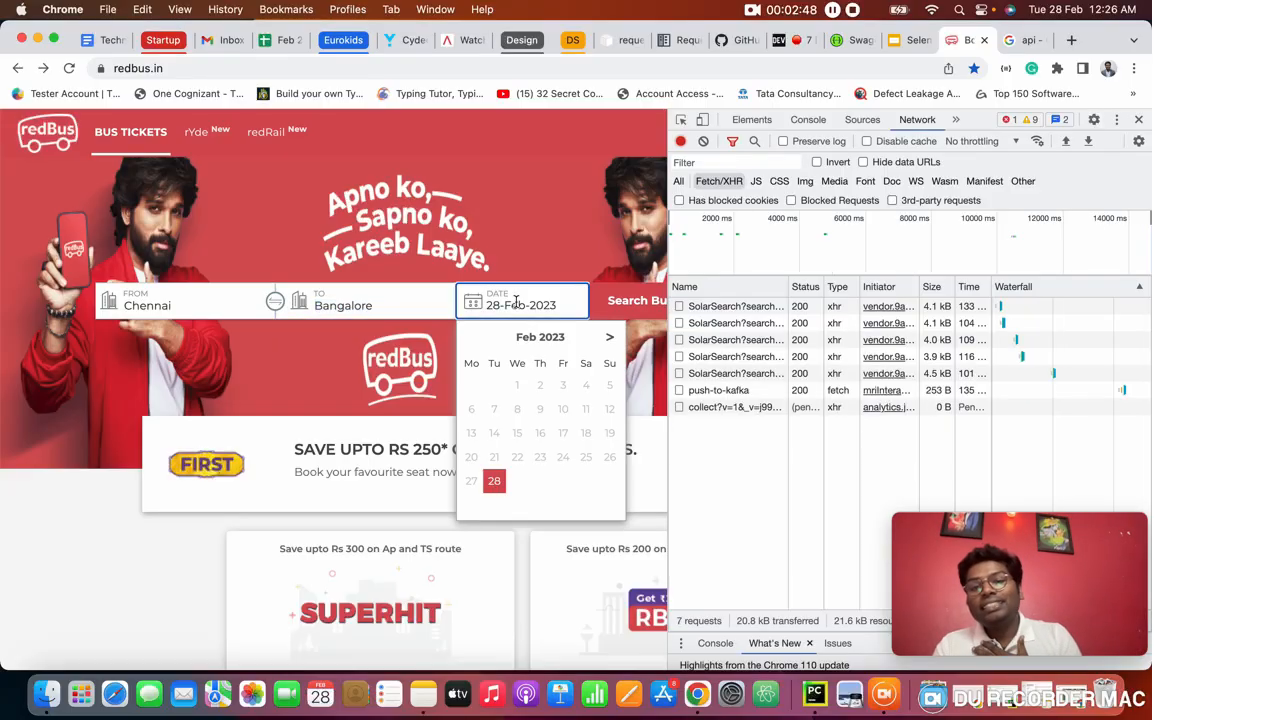
click(494, 480)
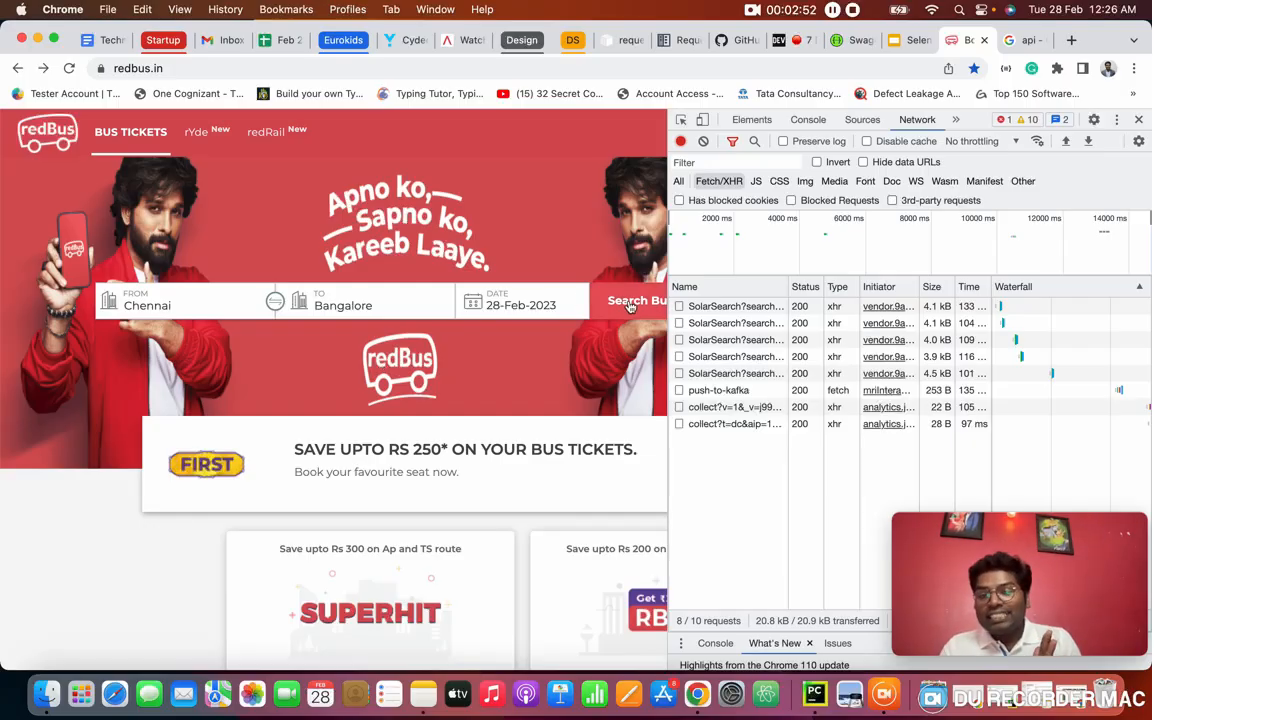
click(638, 300)
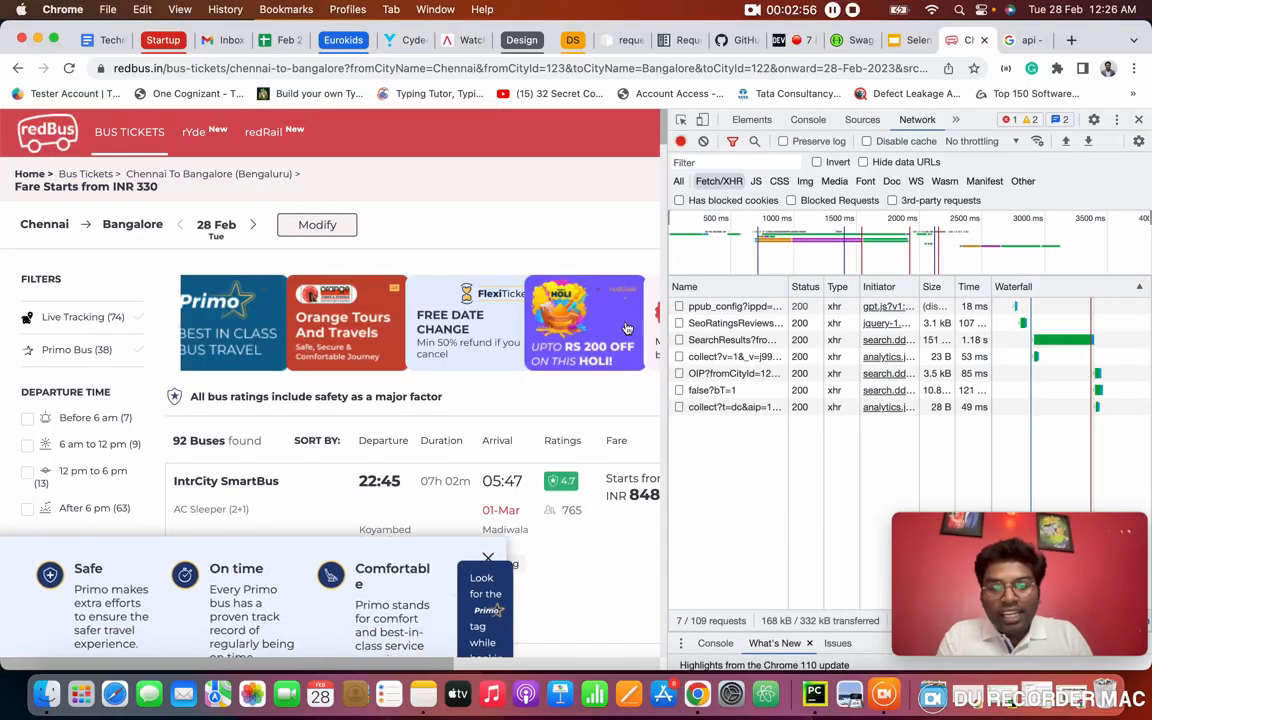
Select the SearchResults request and view its headers showing POST method and 200 status.
scroll(down, 3)
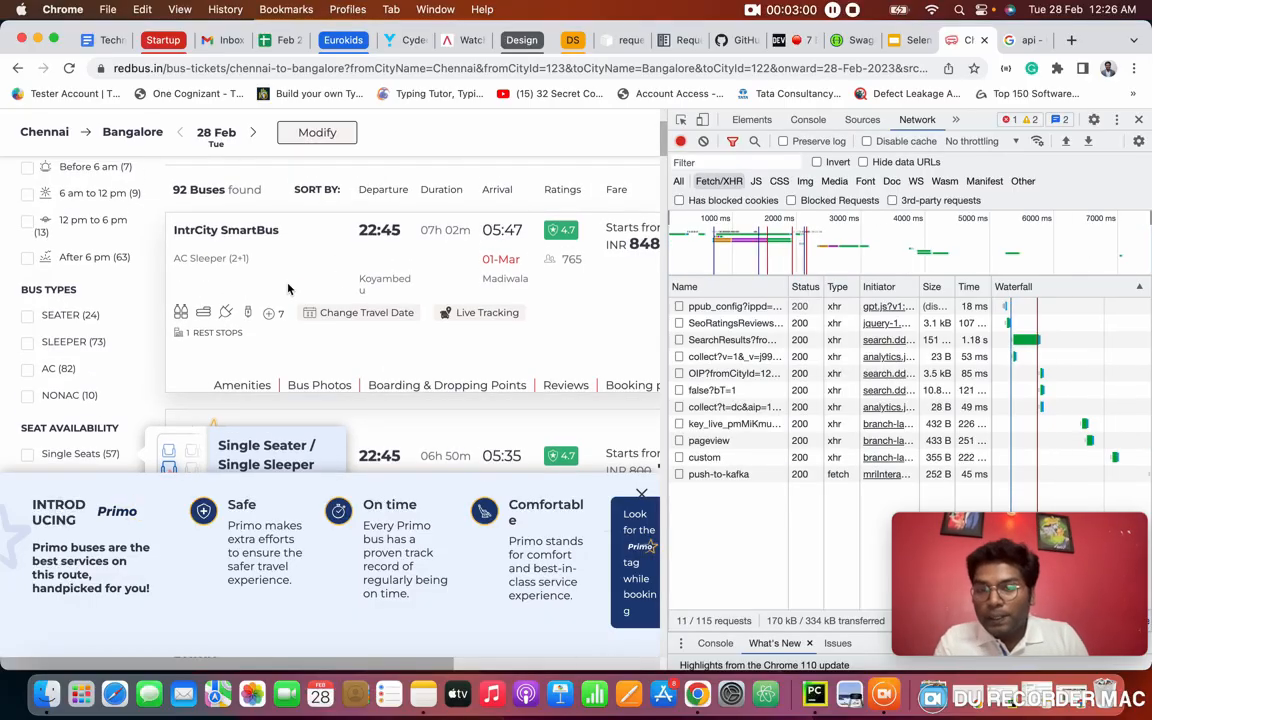
mouse_move(352, 276)
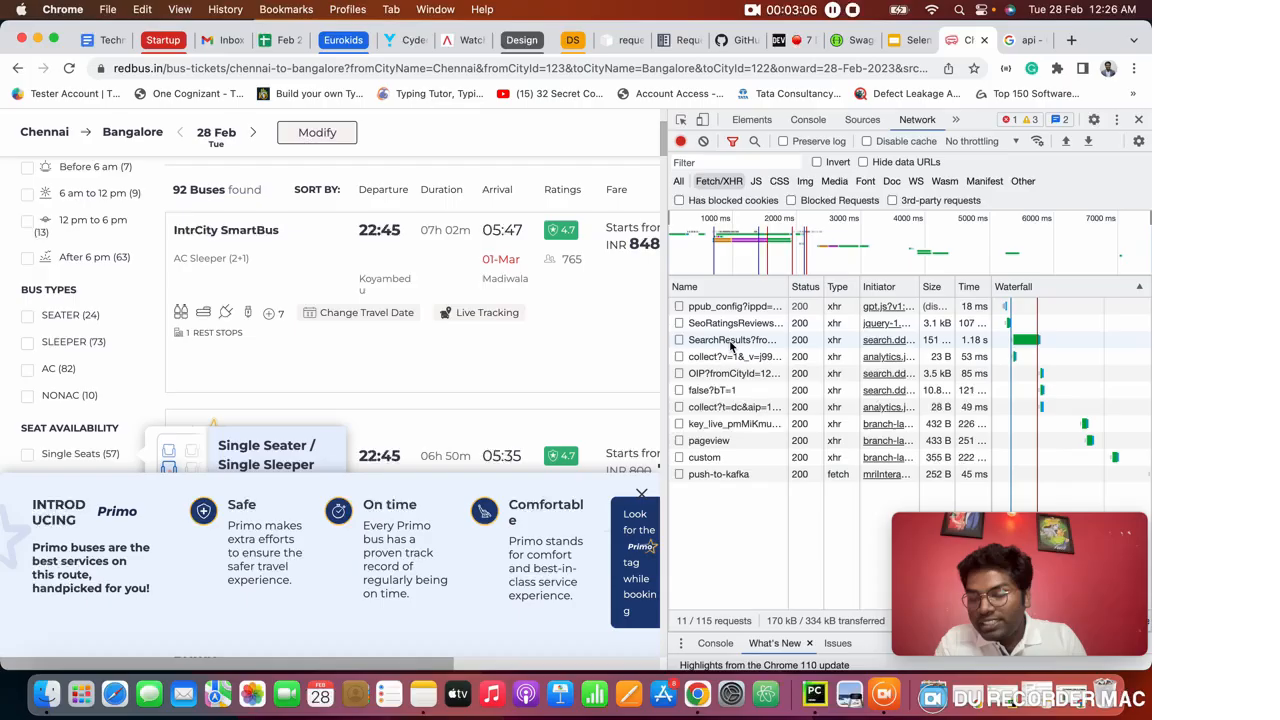
click(732, 340)
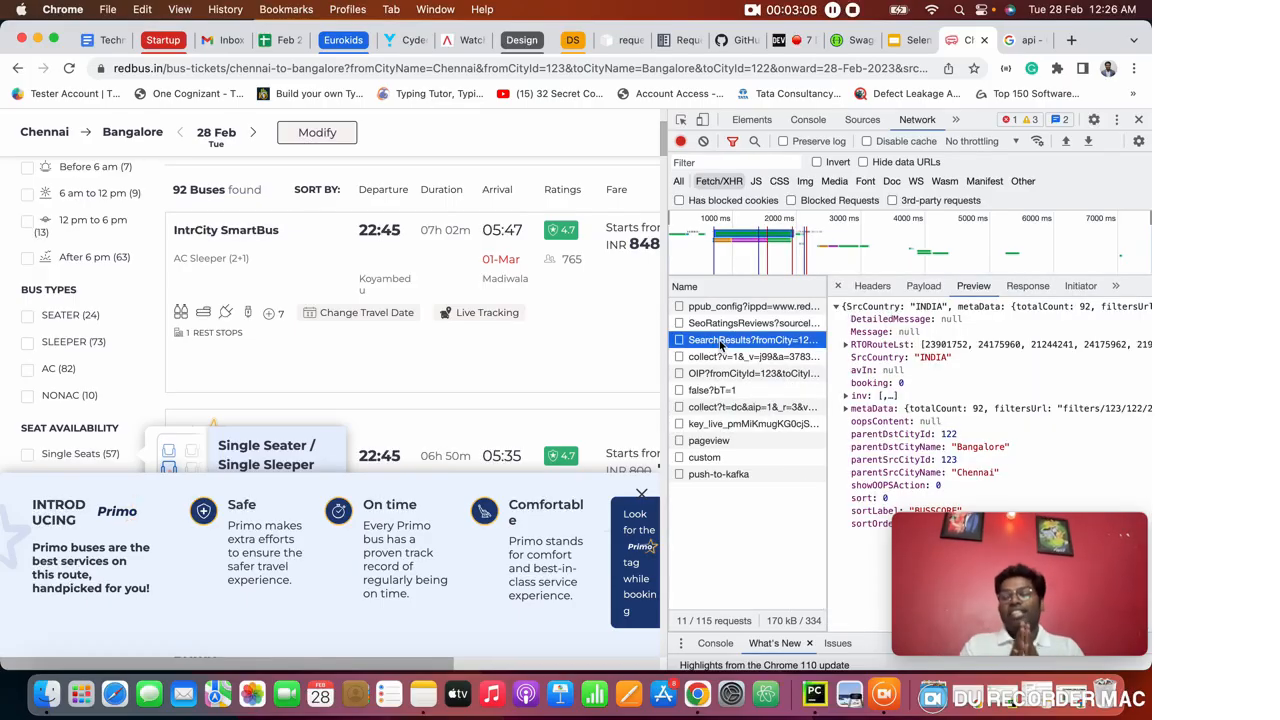
mouse_move(810, 326)
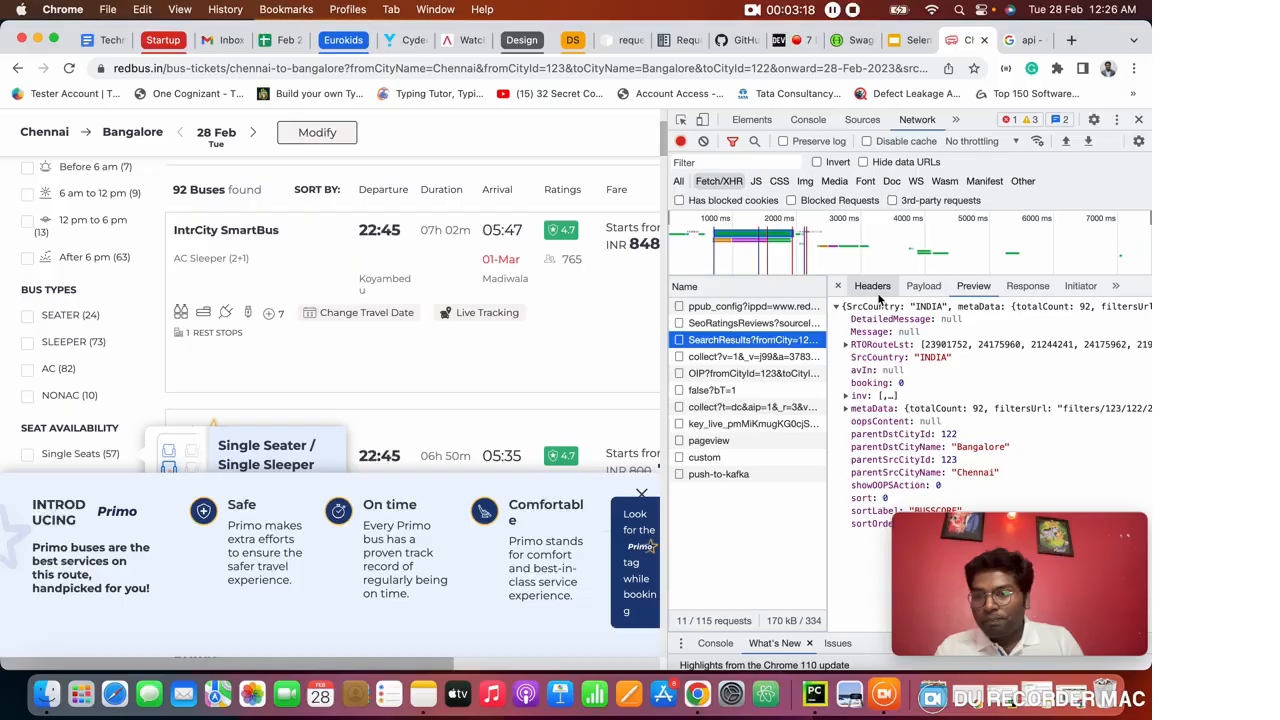
click(872, 286)
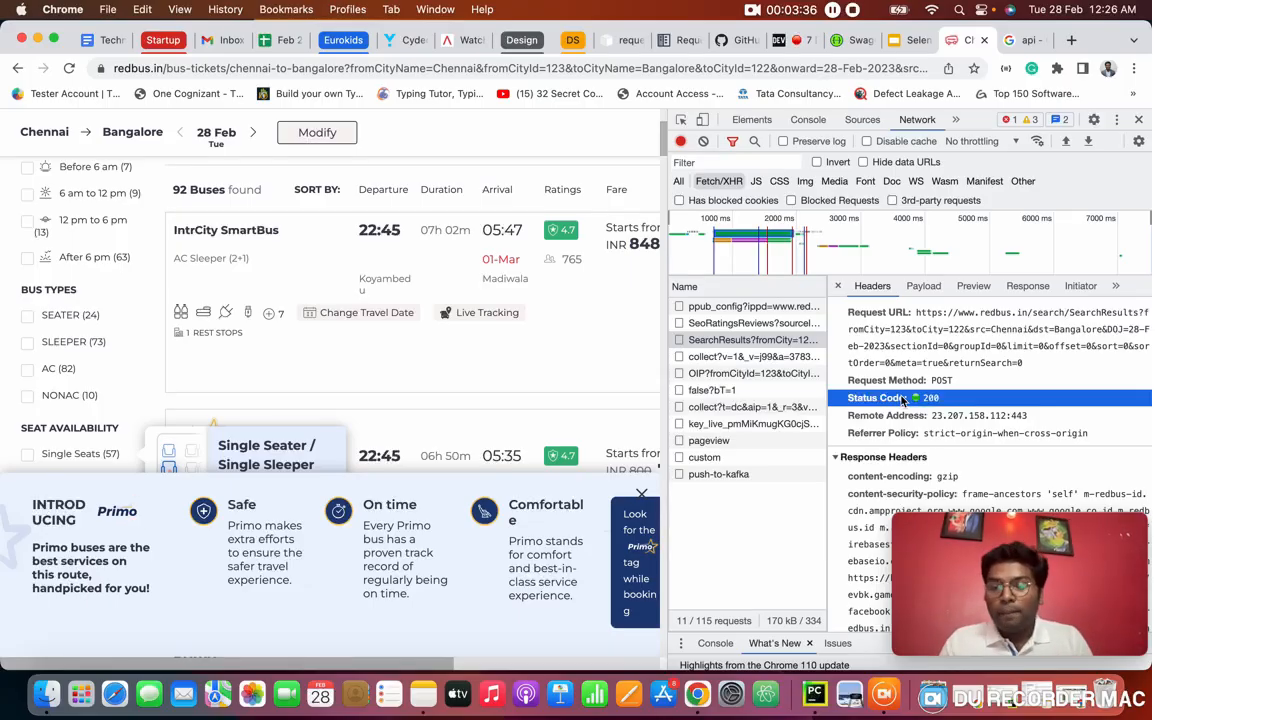
Review the Payload parameters src Chennai, dst Bangalore and DOJ 28-Feb-2023.
click(922, 286)
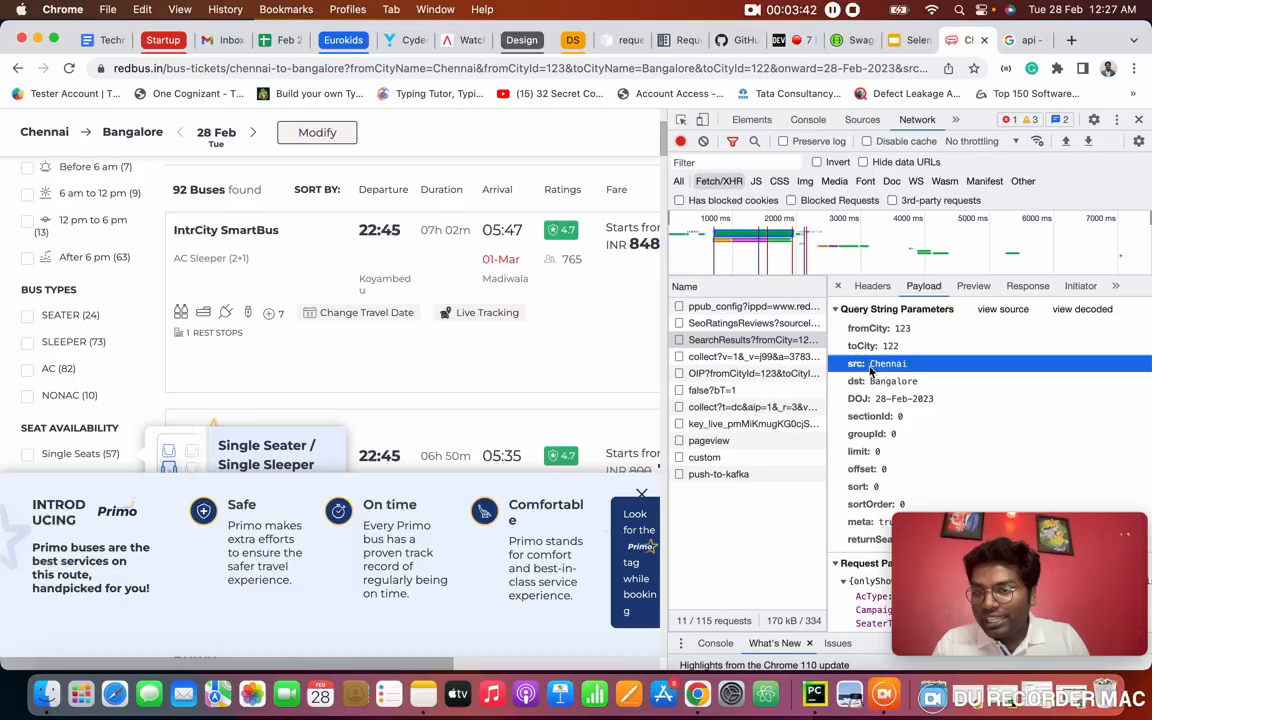
click(892, 380)
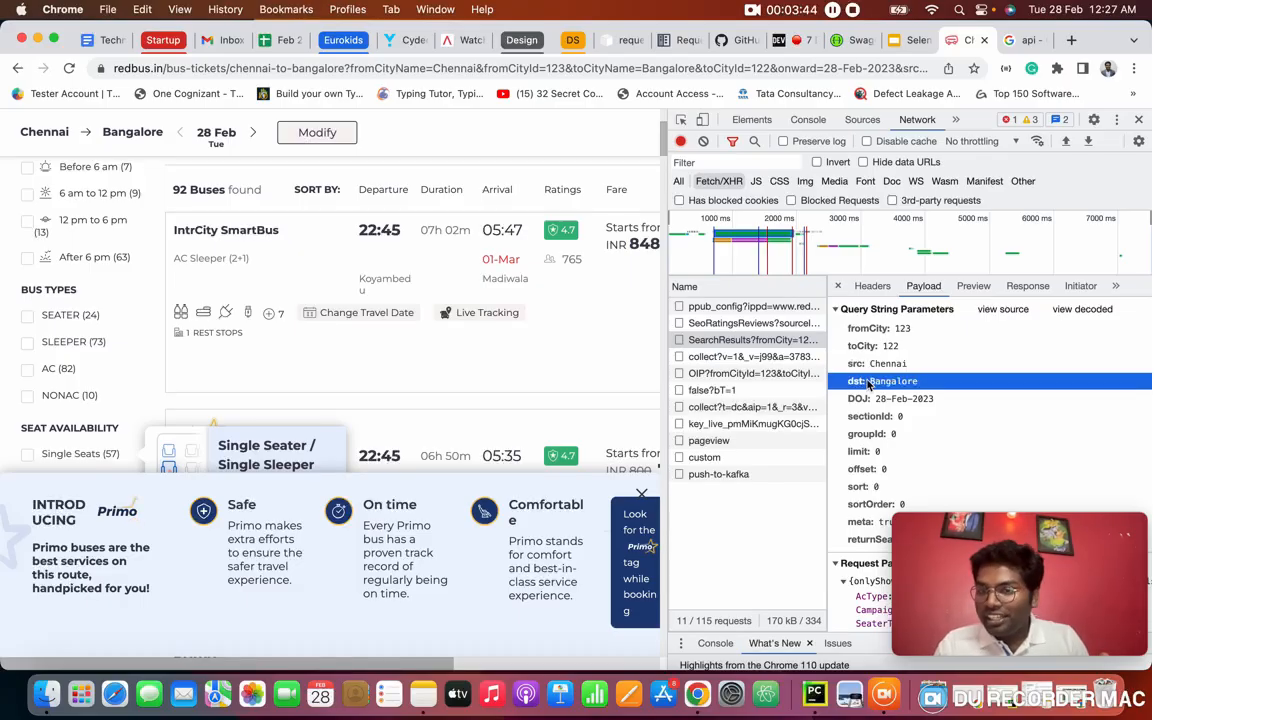
click(890, 398)
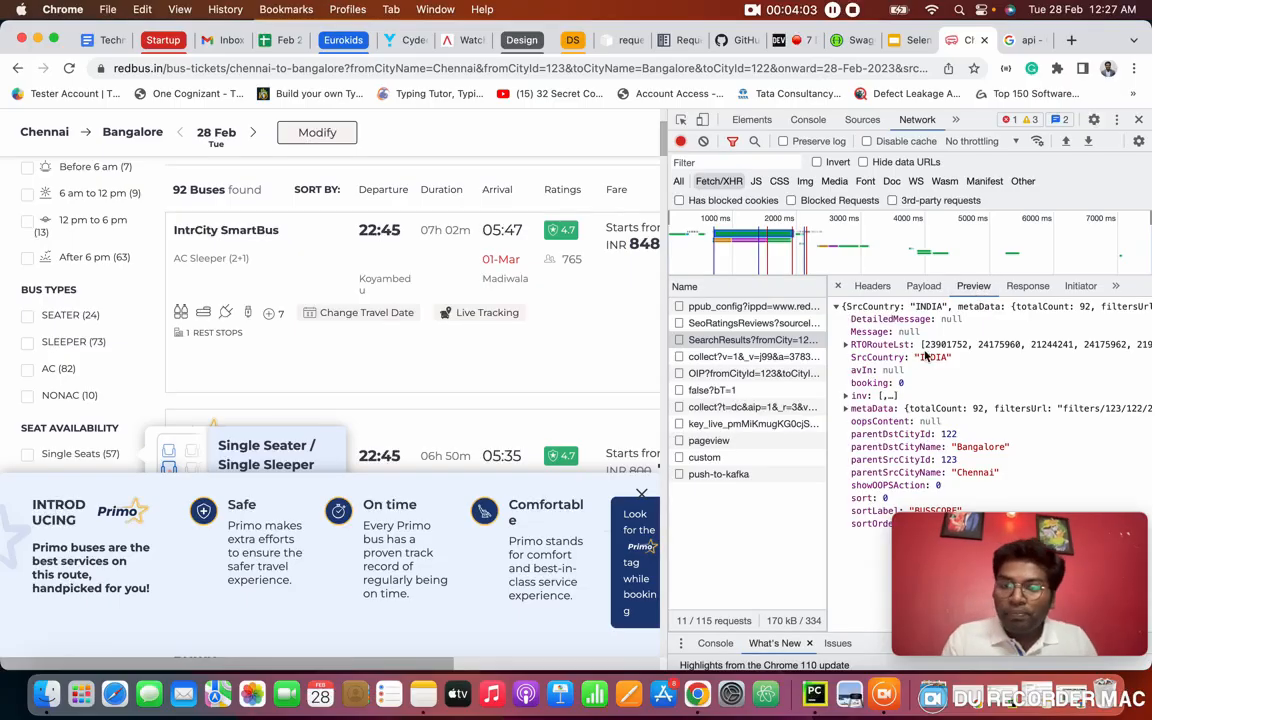
Expand inv item 0 and match IntrCity SmartBus, Koyambedu stop, 848 fare and 765 ratings with the page.
click(848, 396)
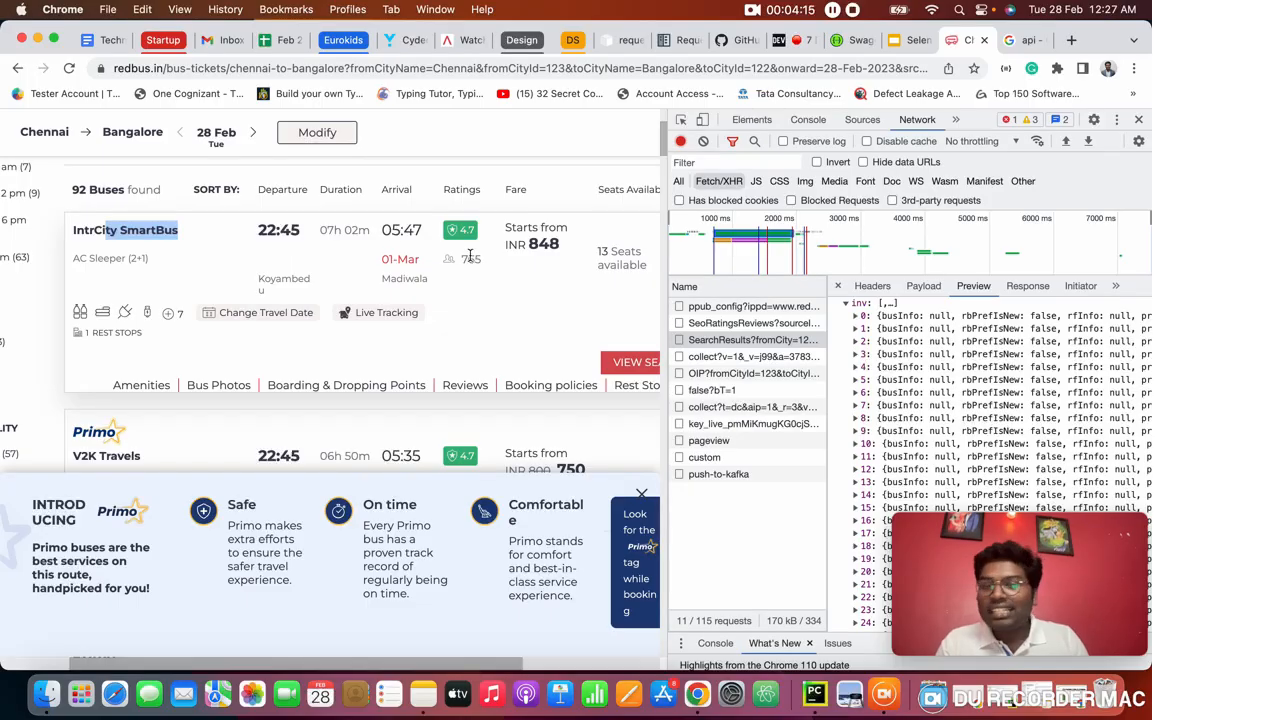
click(856, 316)
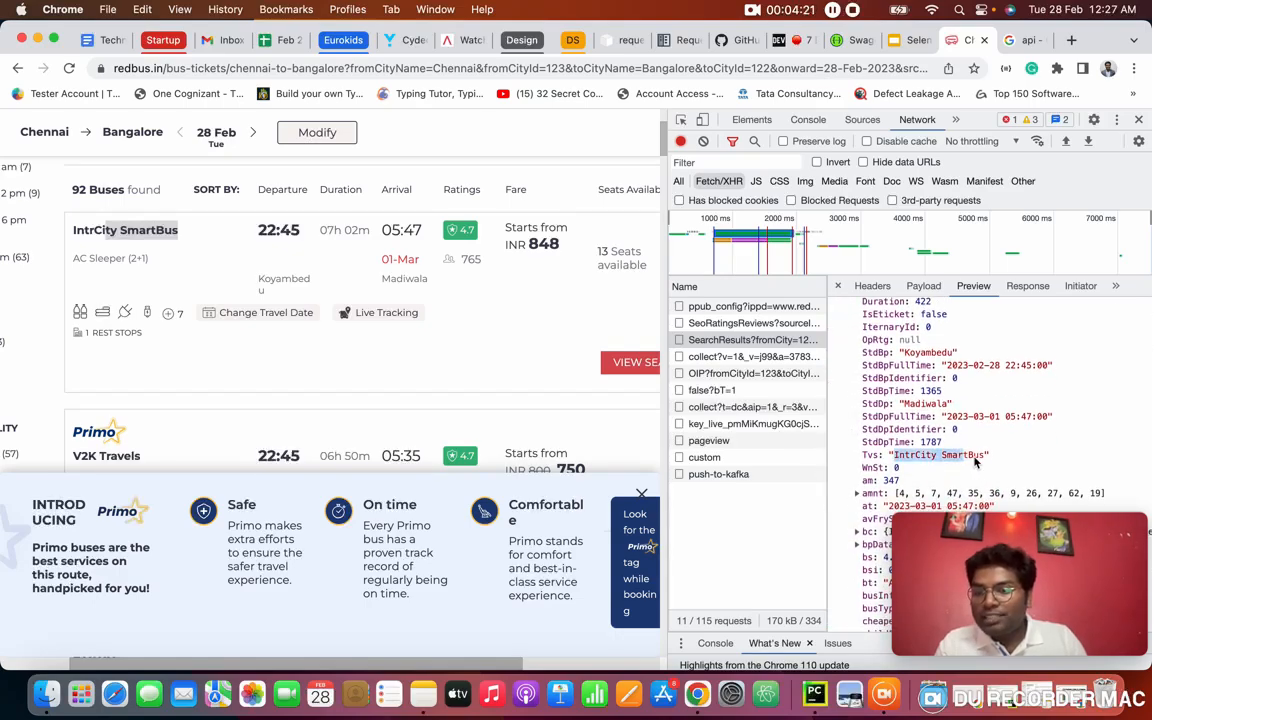
mouse_move(1028, 462)
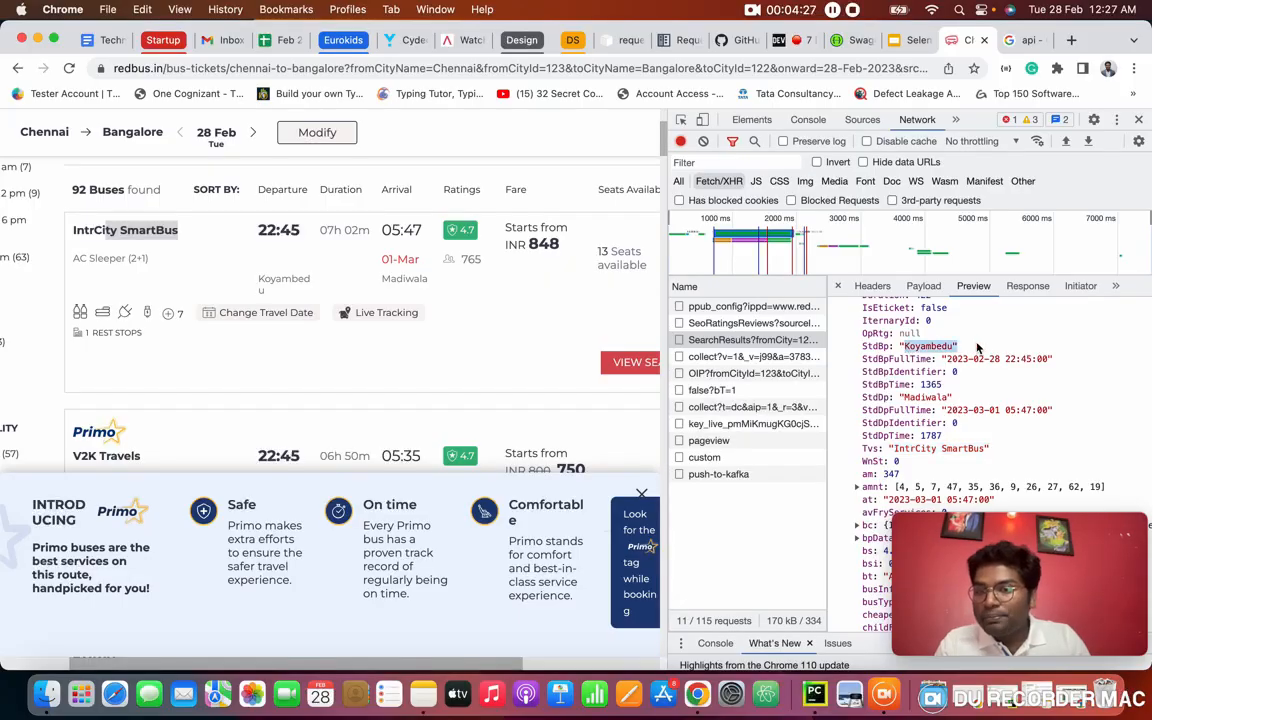
scroll(down, 3)
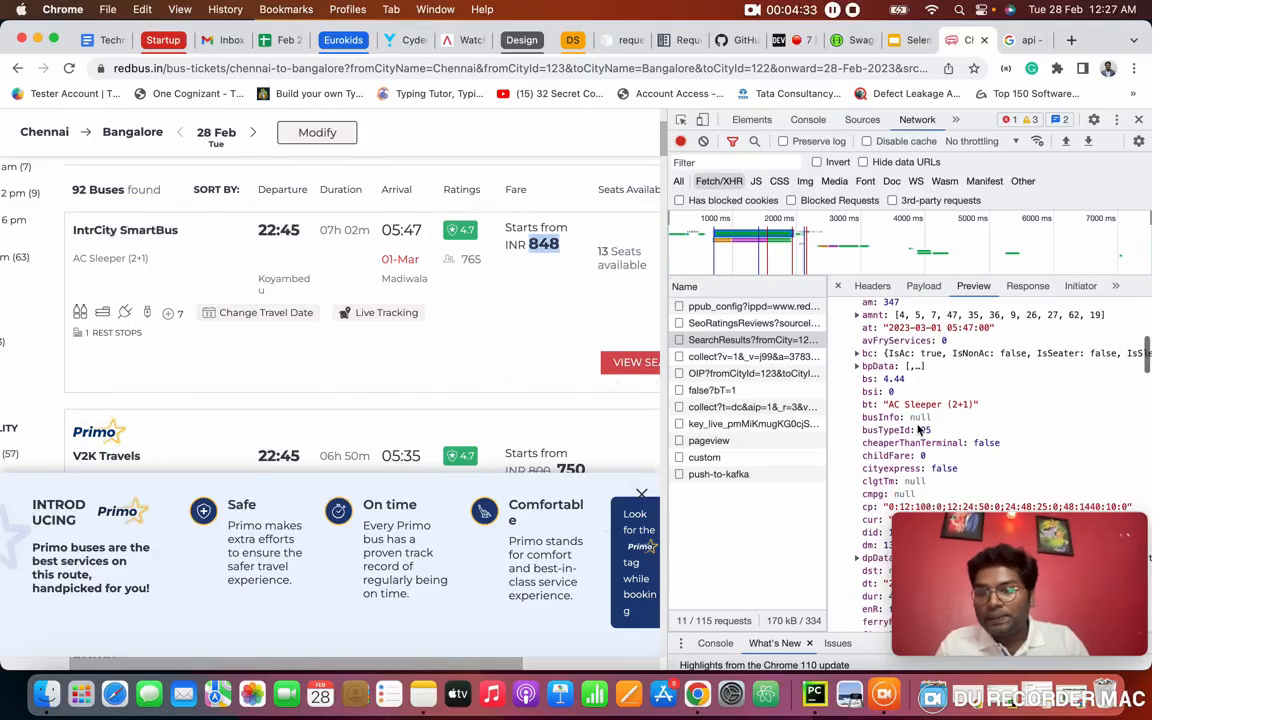
scroll(down, 3)
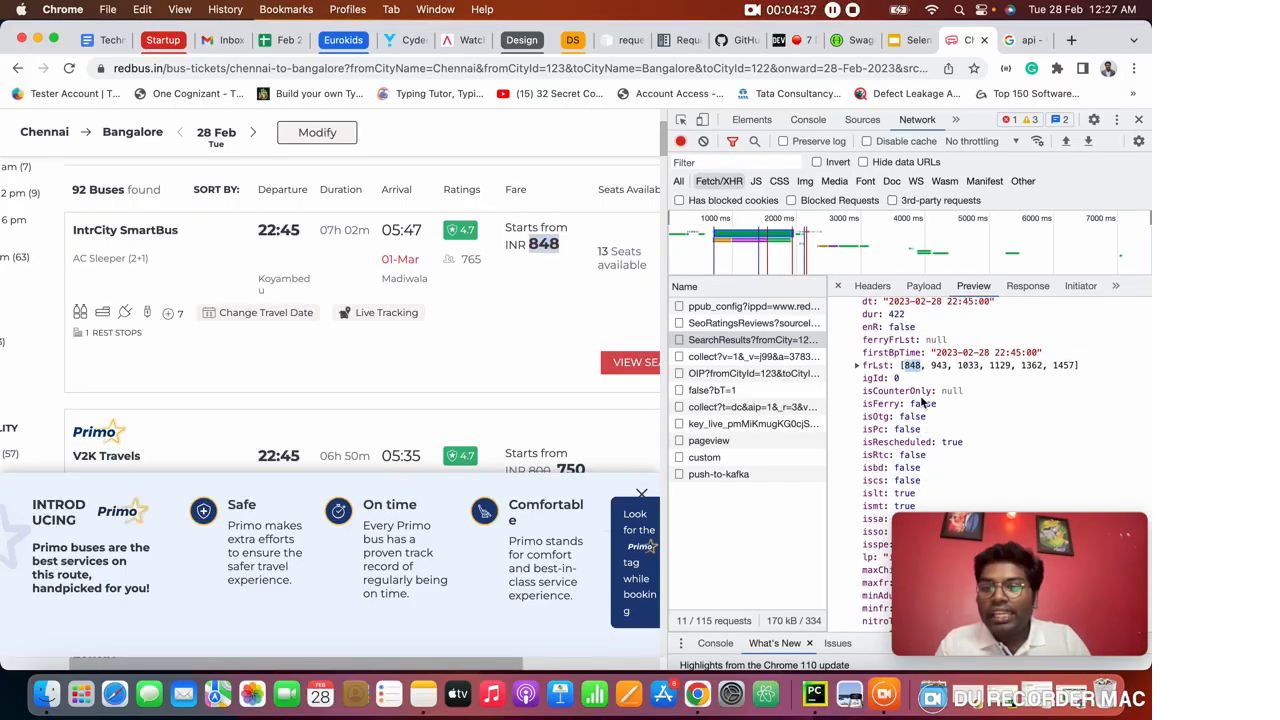
scroll(down, 3)
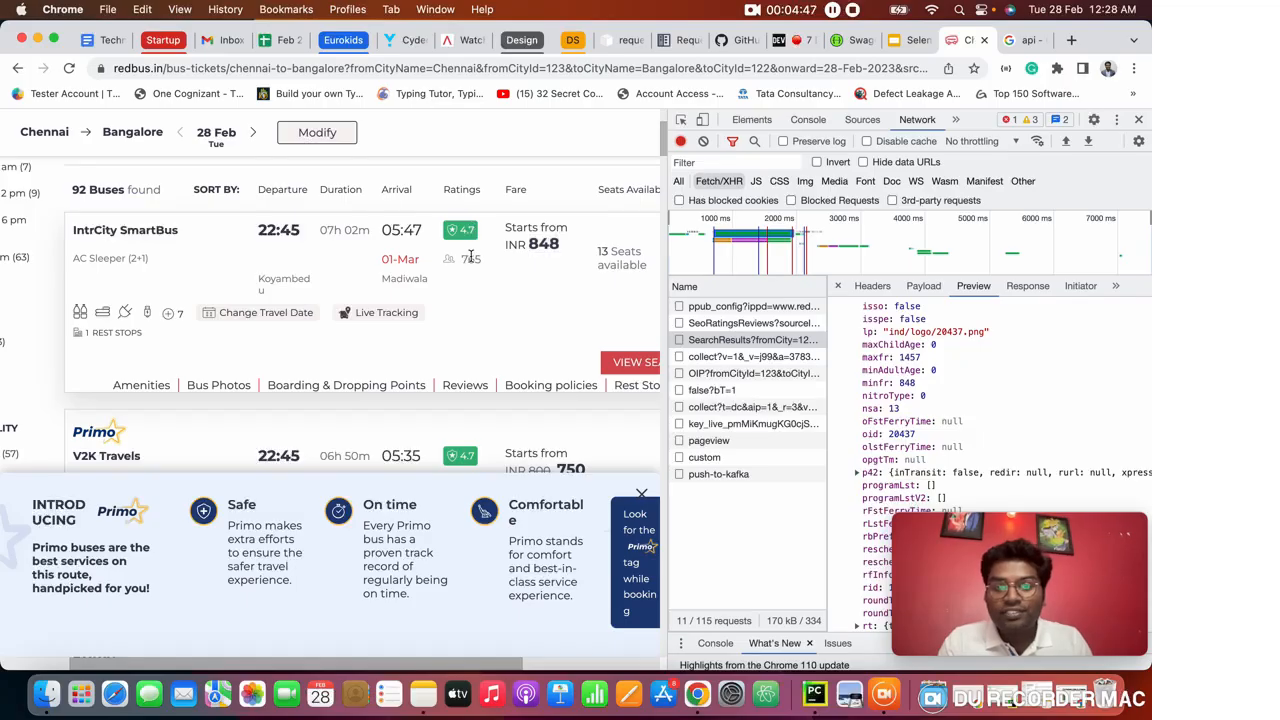
mouse_move(506, 308)
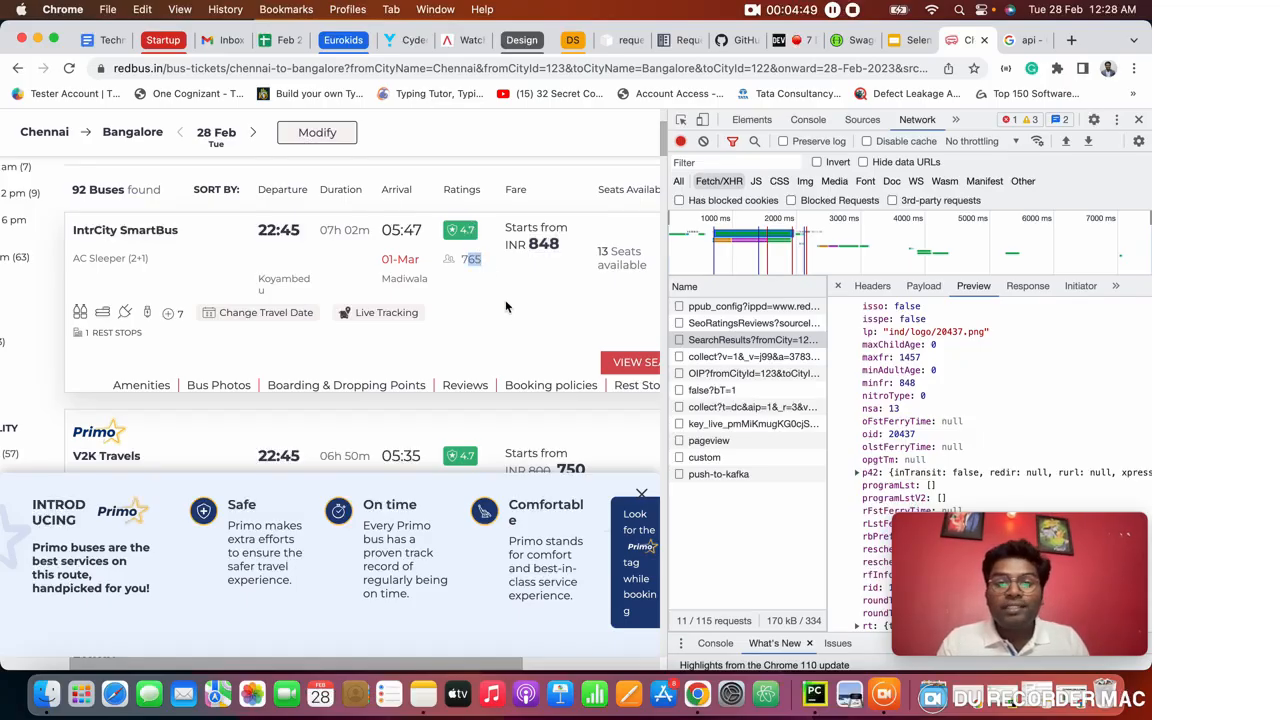
scroll(down, 3)
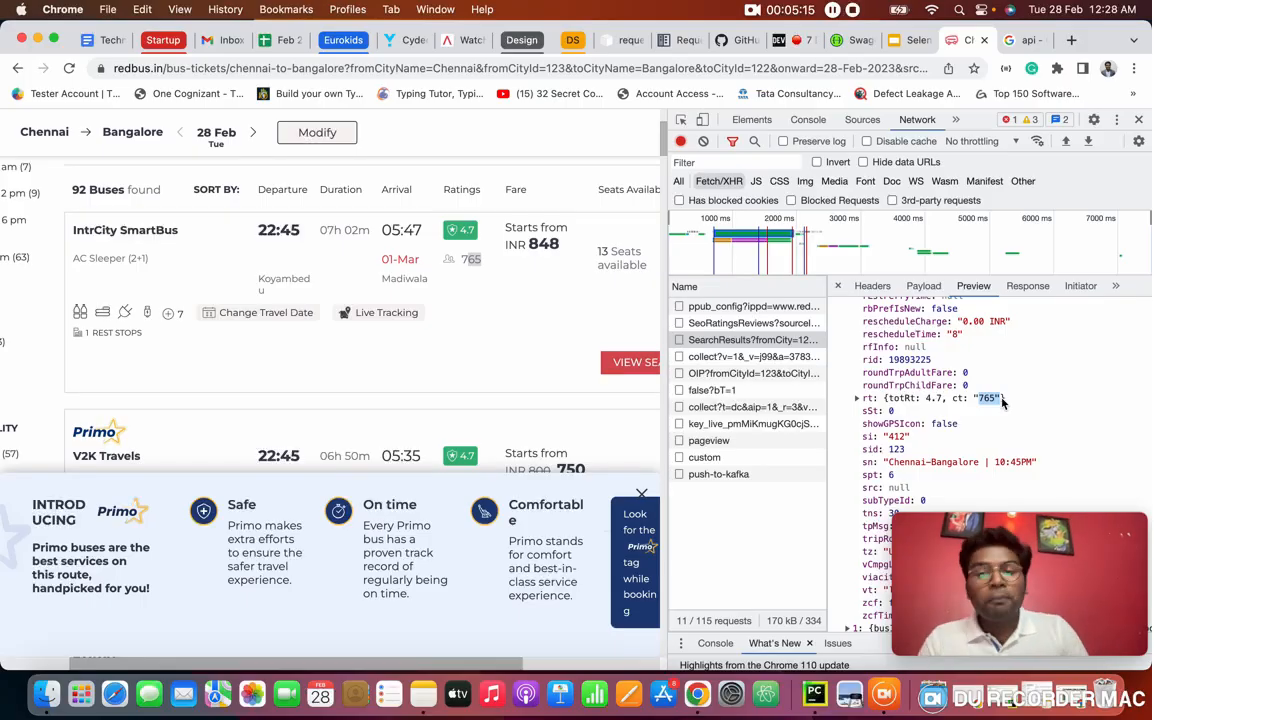
mouse_move(1032, 448)
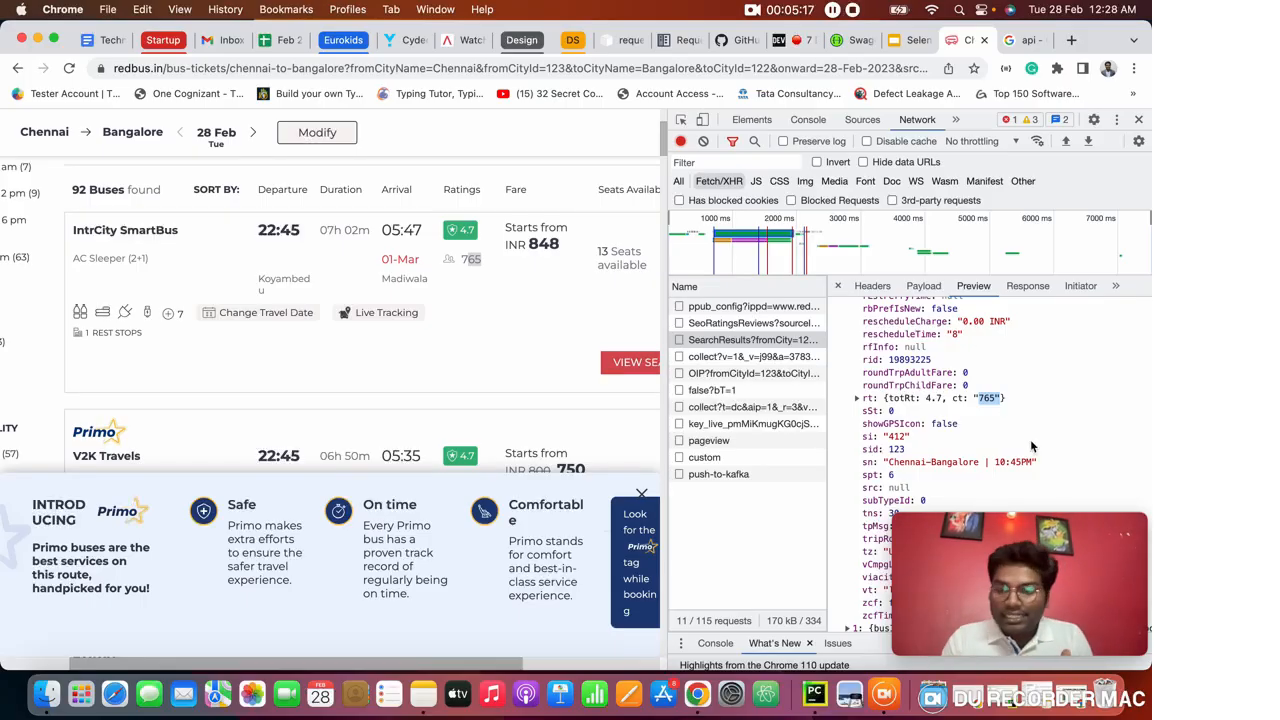
mouse_move(1064, 384)
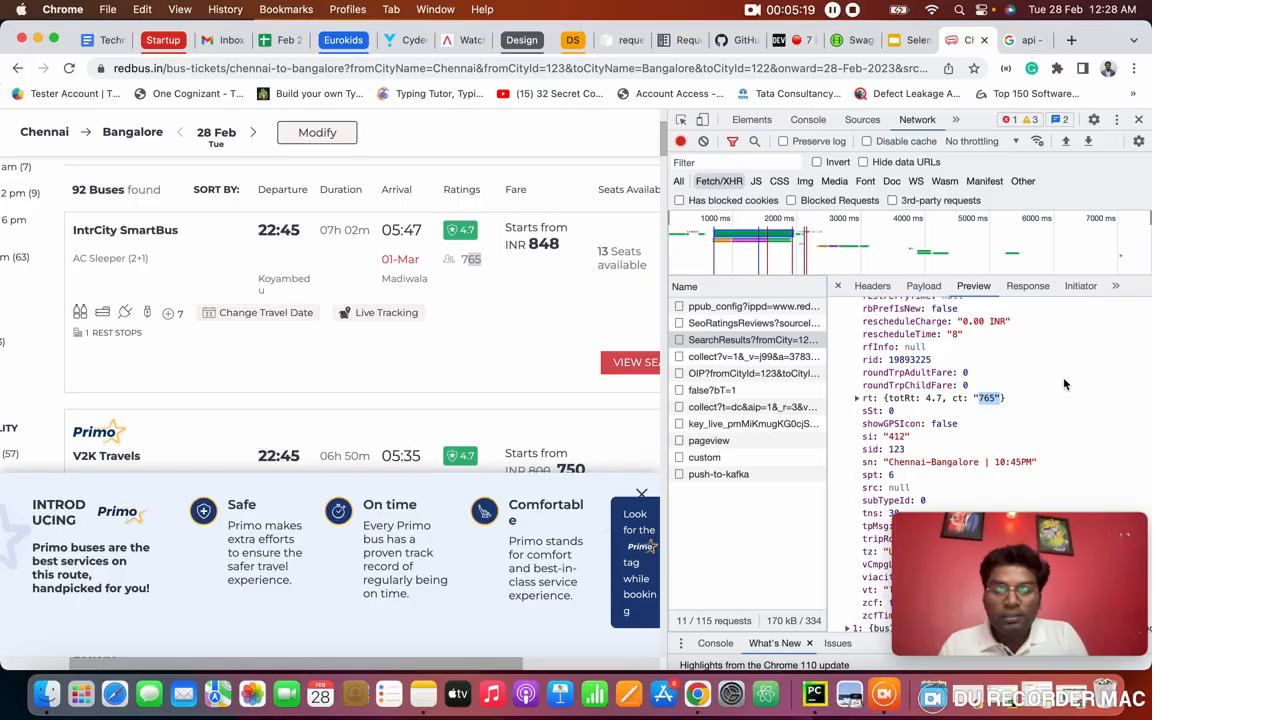